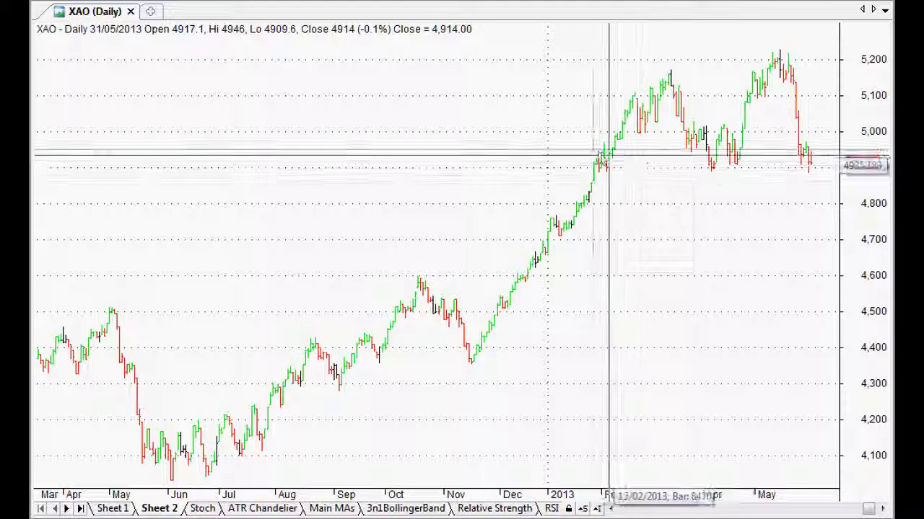
mouse_move(521, 130)
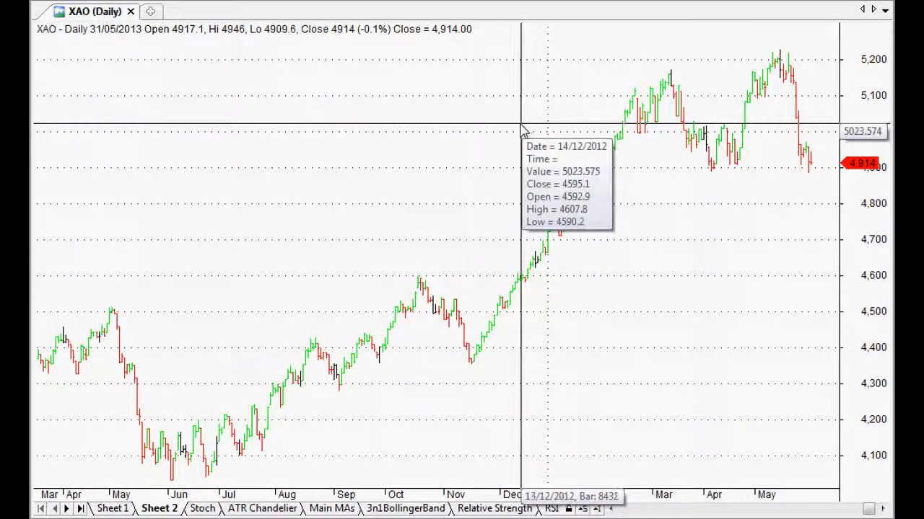
mouse_move(521, 109)
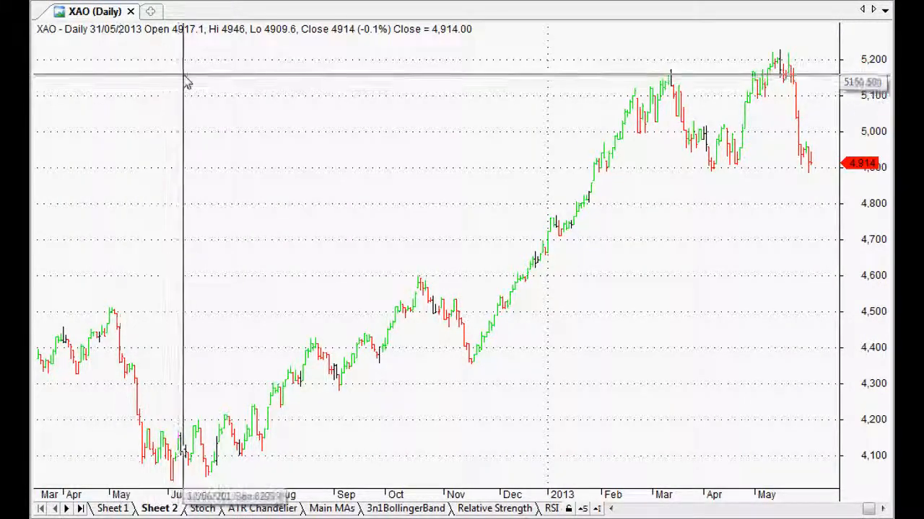
mouse_move(238, 78)
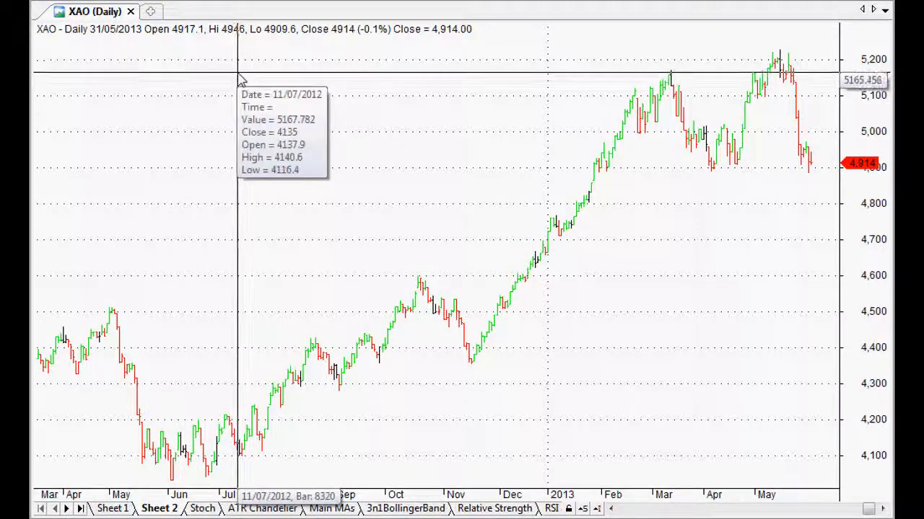
mouse_move(234, 70)
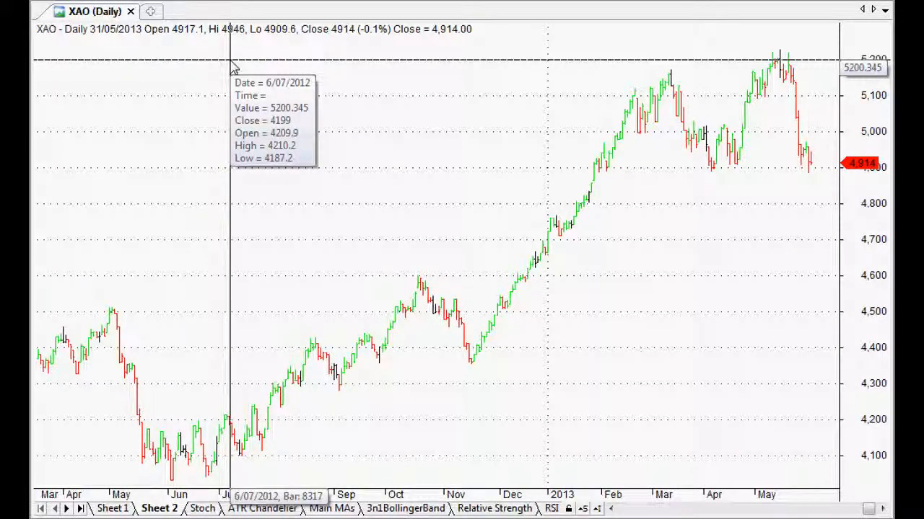
mouse_move(228, 65)
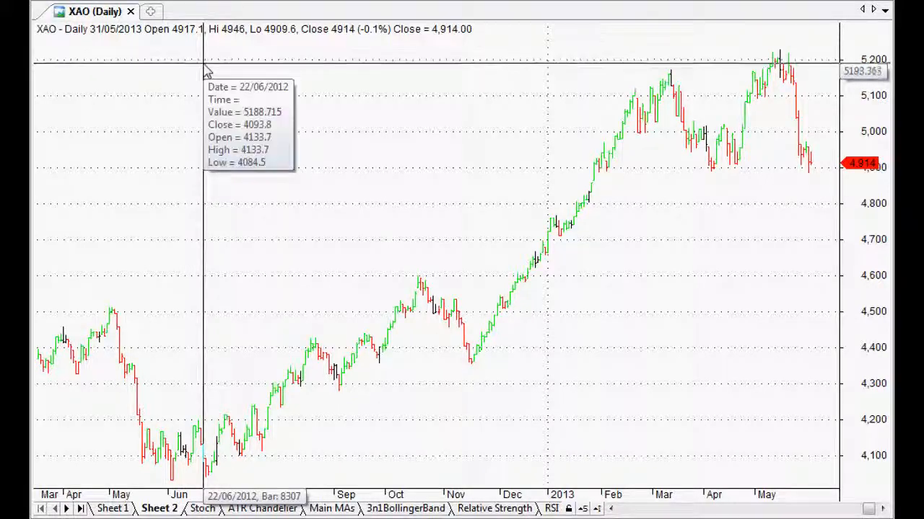
mouse_move(205, 69)
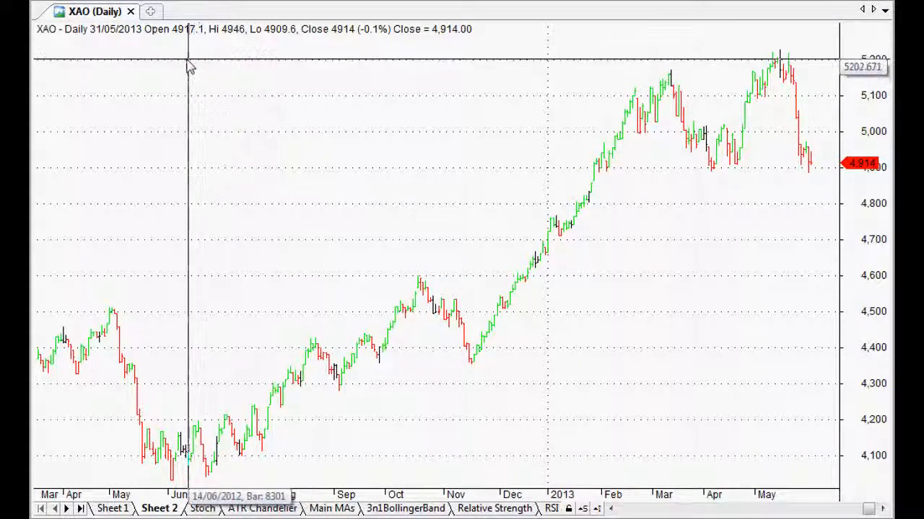
mouse_move(364, 79)
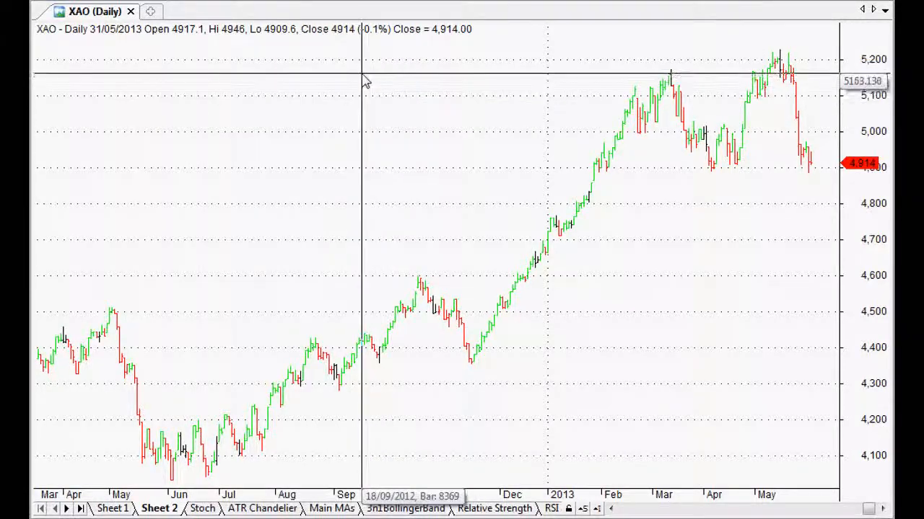
mouse_move(412, 114)
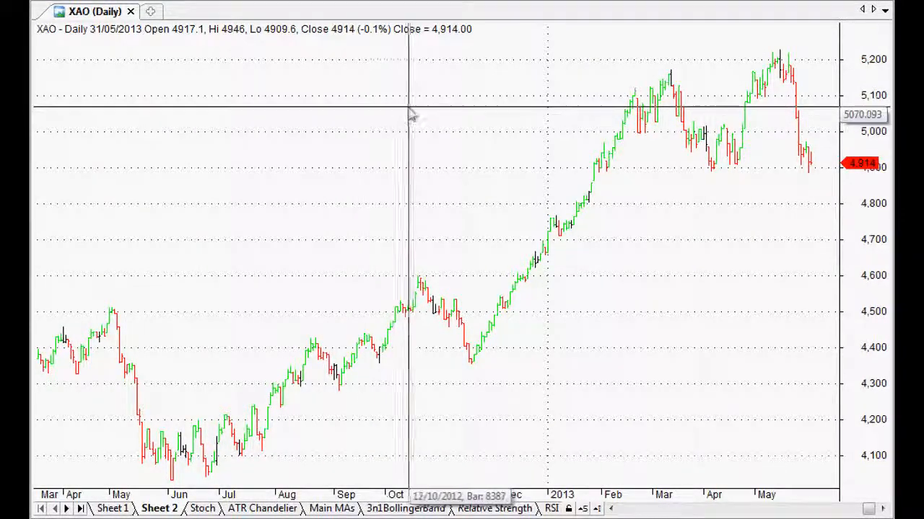
mouse_move(417, 121)
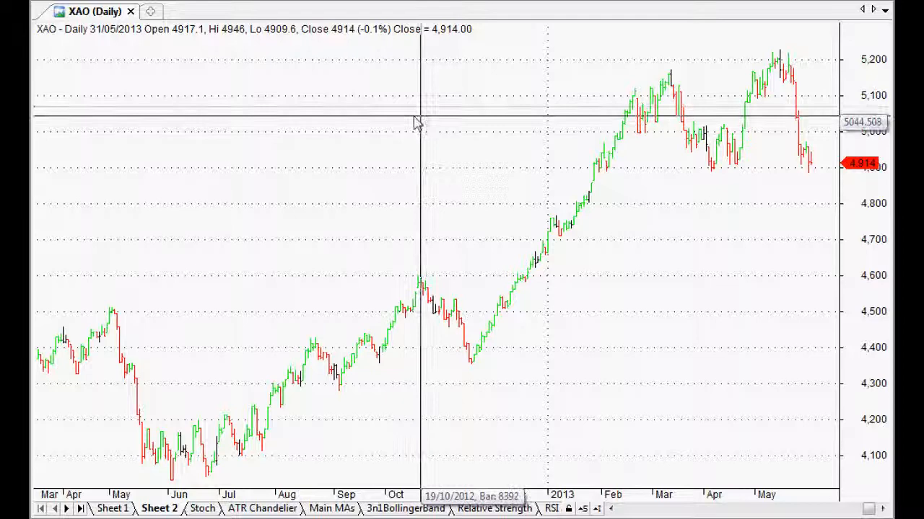
mouse_move(410, 122)
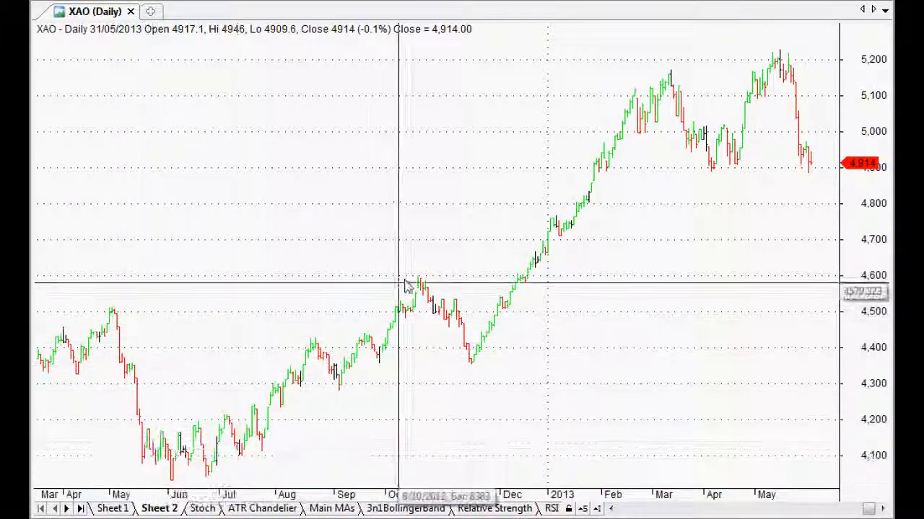
mouse_move(783, 179)
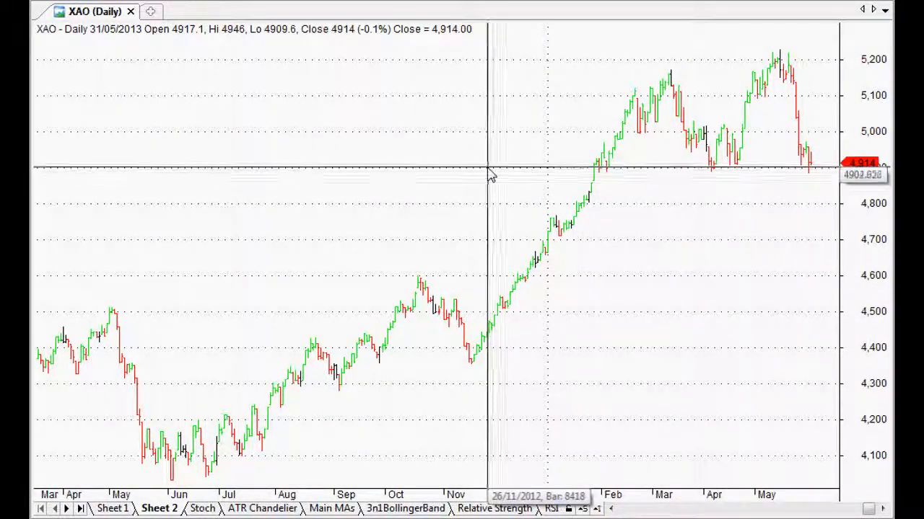
mouse_move(491, 196)
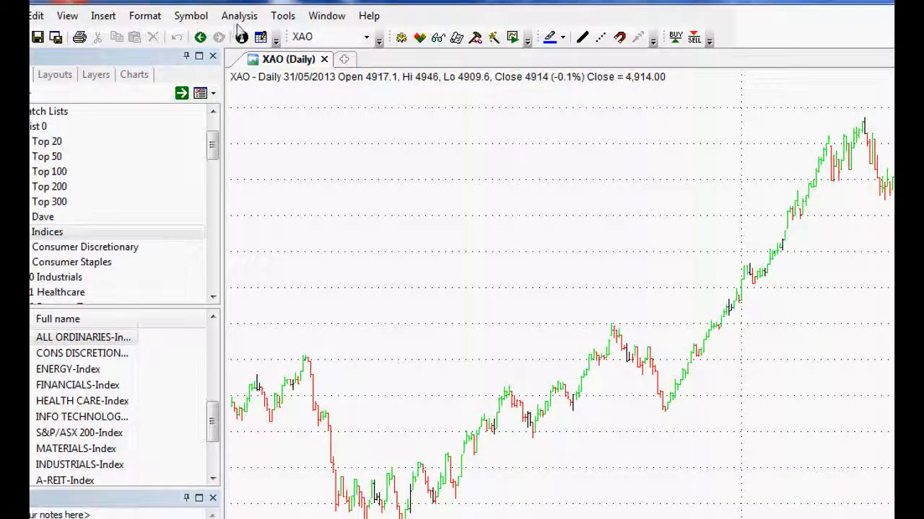
- Start a new empty AFL formula from the Analysis menu's Formula Editor
click(240, 14)
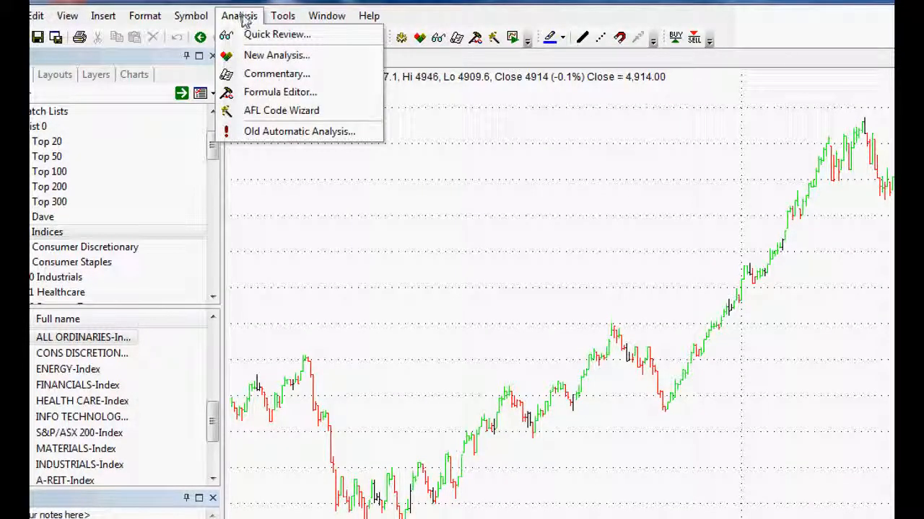
mouse_move(280, 93)
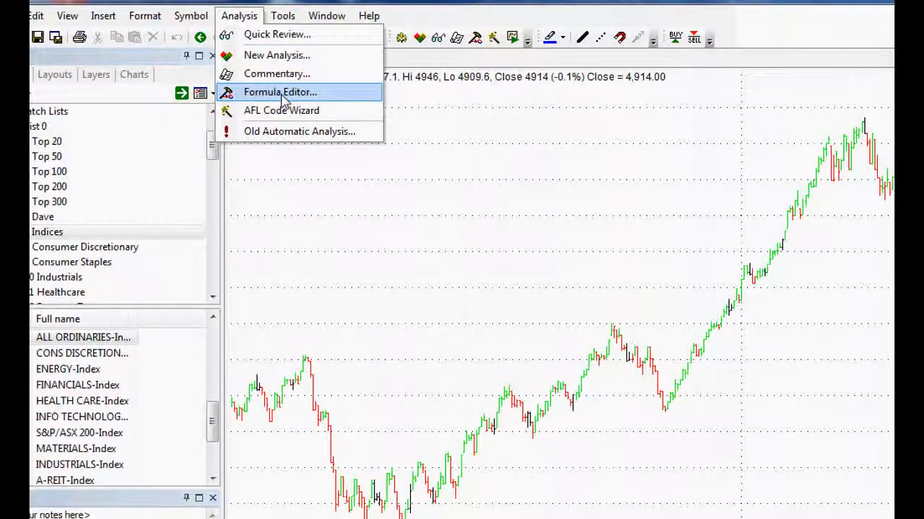
click(280, 92)
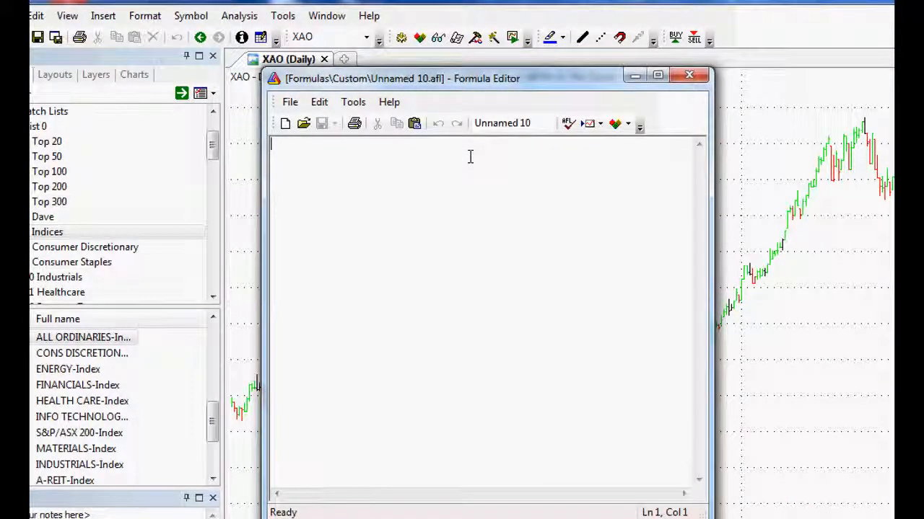
mouse_move(505, 215)
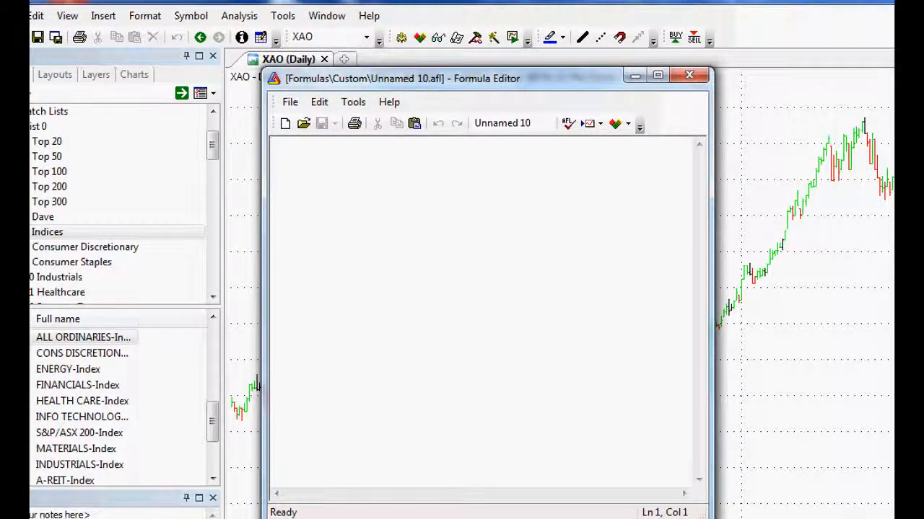
- Write the two formula lines Buy = 1; and Sell = 0;
text(Buy)
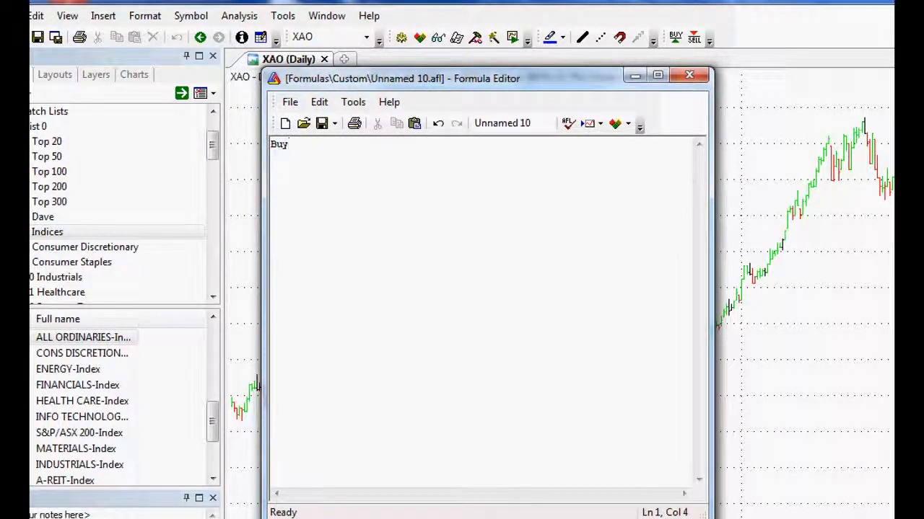
text(=)
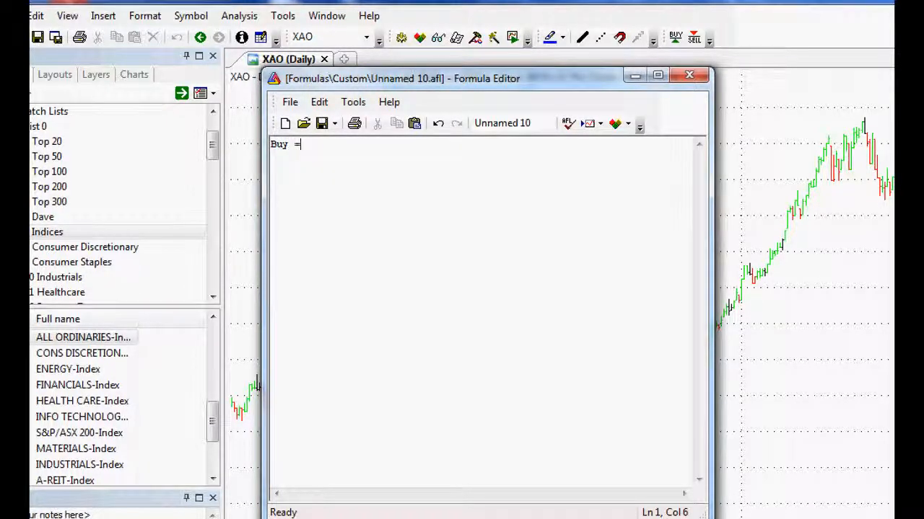
text(" ")
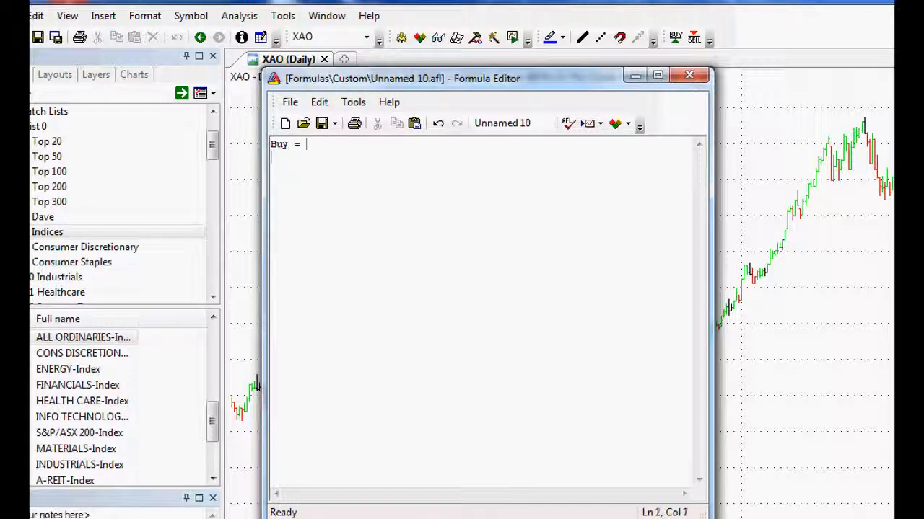
text(Sell =)
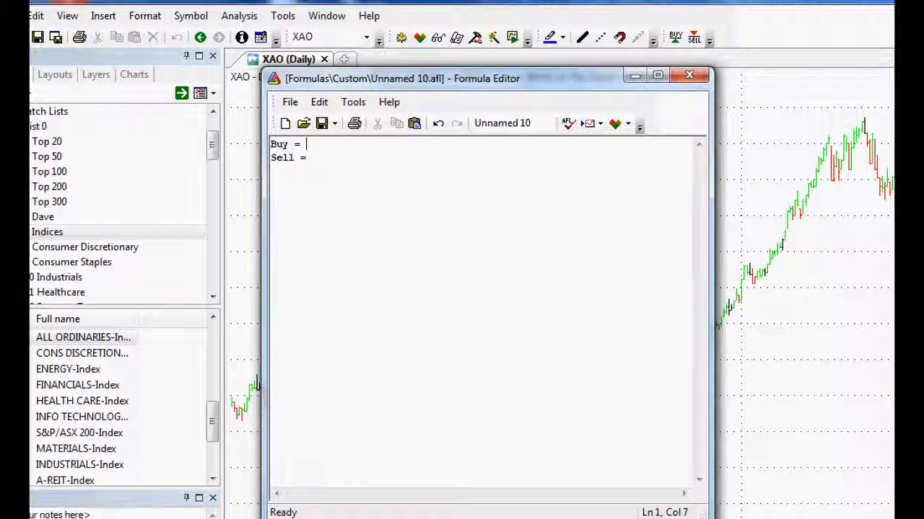
text(1;)
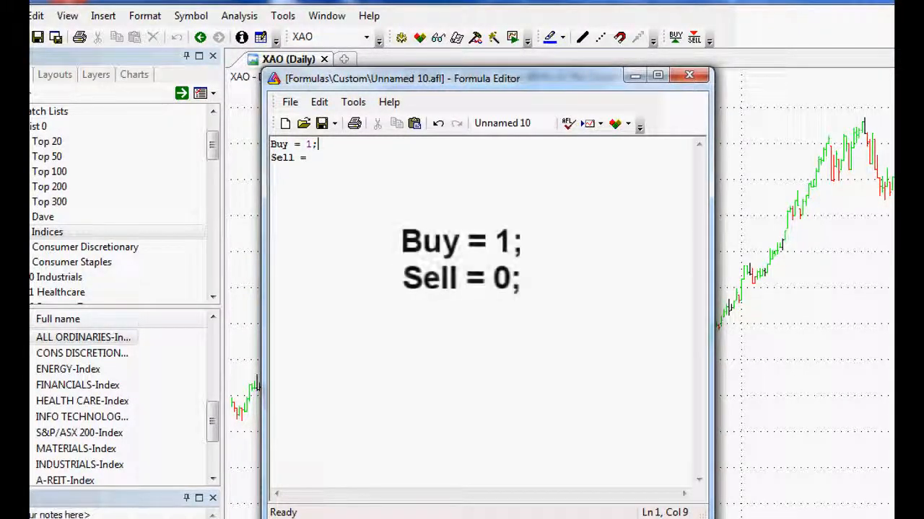
text(0)
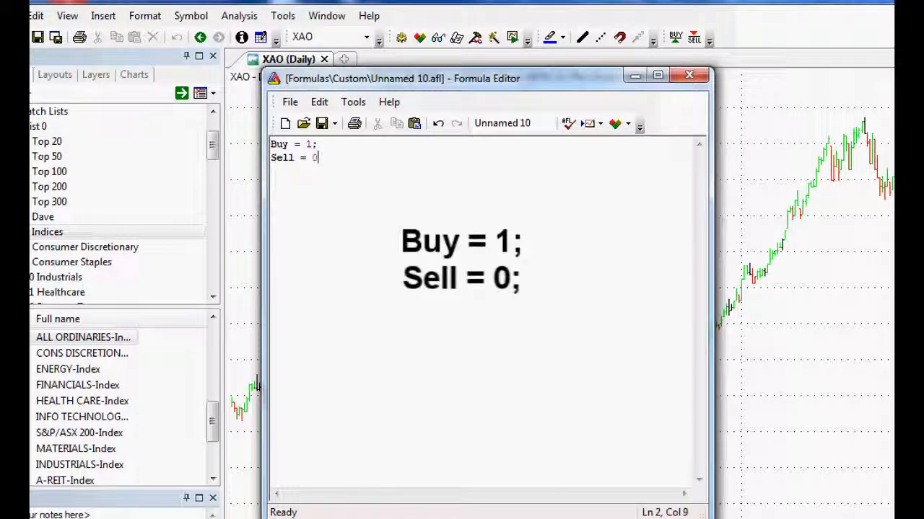
text(;)
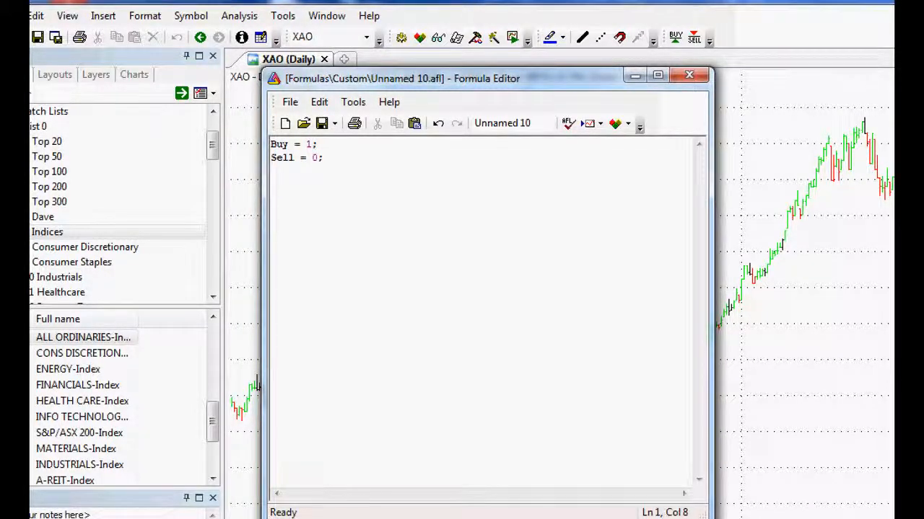
- Replace the numeric values so the formula reads Buy = True; Sell = False;
key(Backspace)
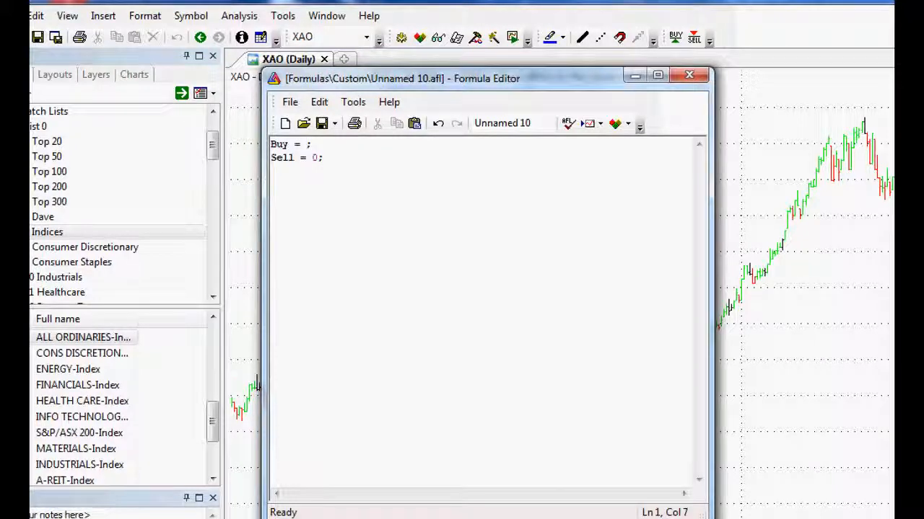
text(tru)
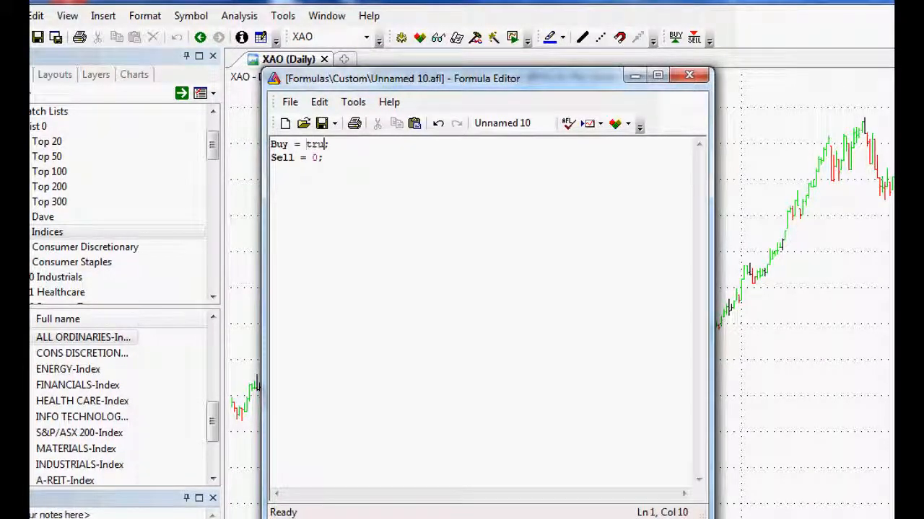
text(True)
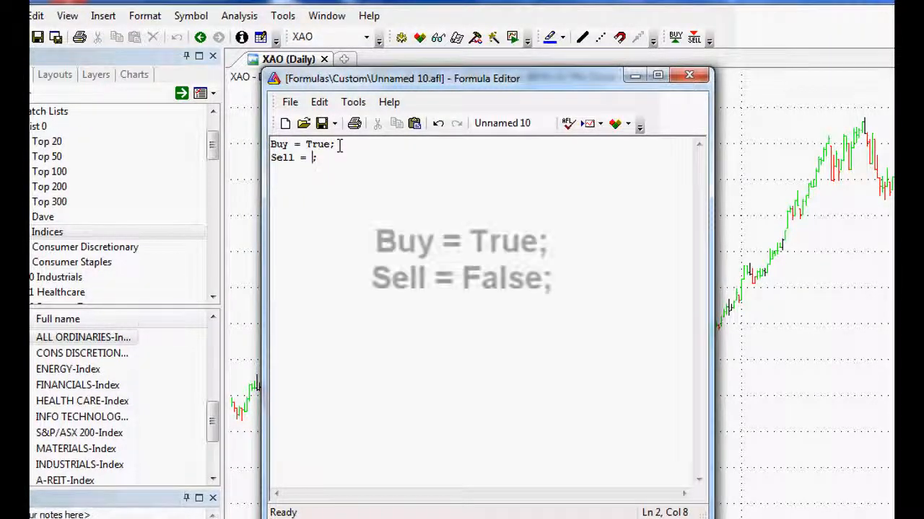
text(False)
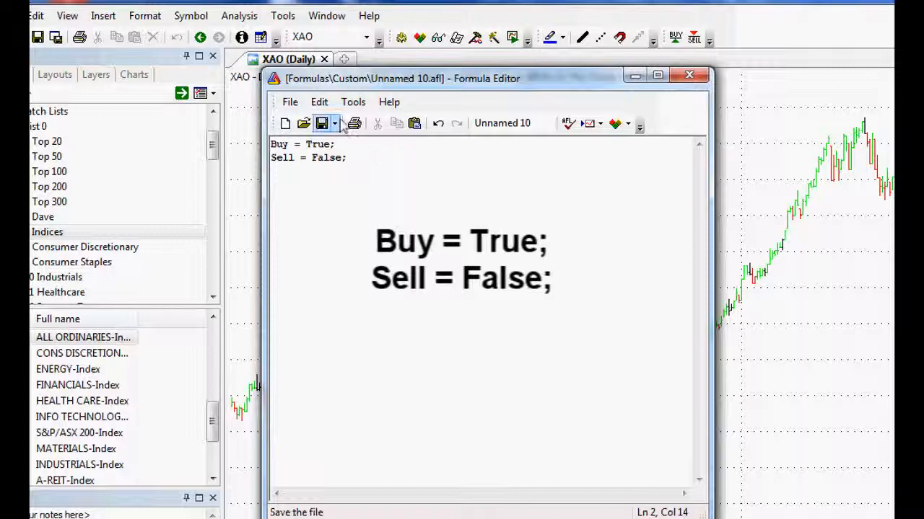
- Save the formula as 'buy and hold awesome.afl' in the Custom formulas folder
click(321, 122)
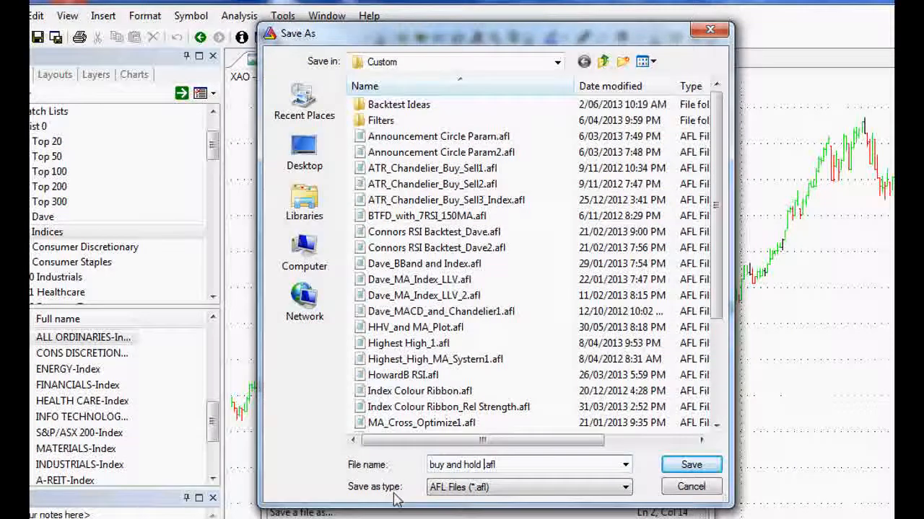
text(awesome)
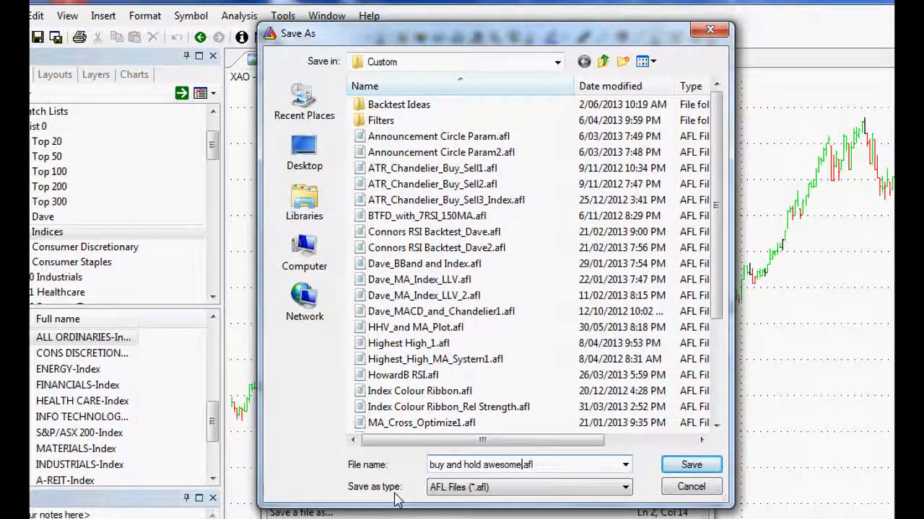
click(689, 464)
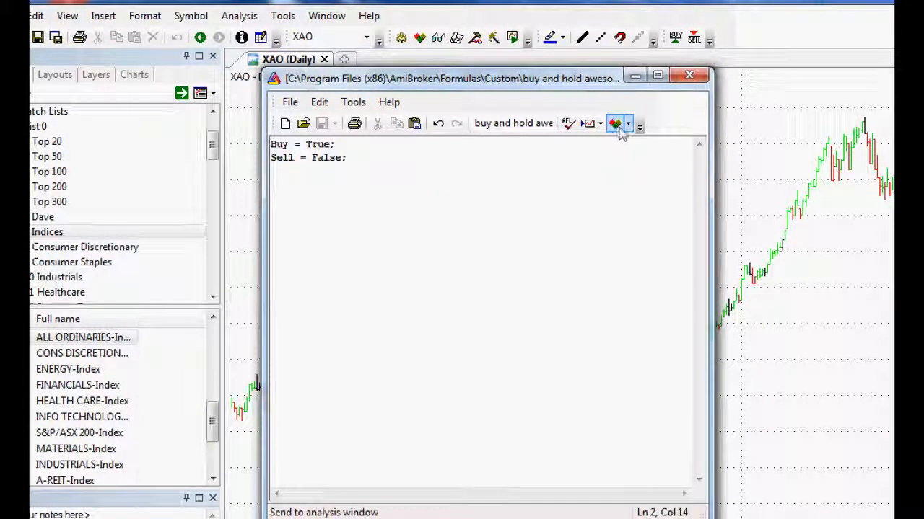
- Run the code check confirming no future-quote references, then leave the editor
click(638, 124)
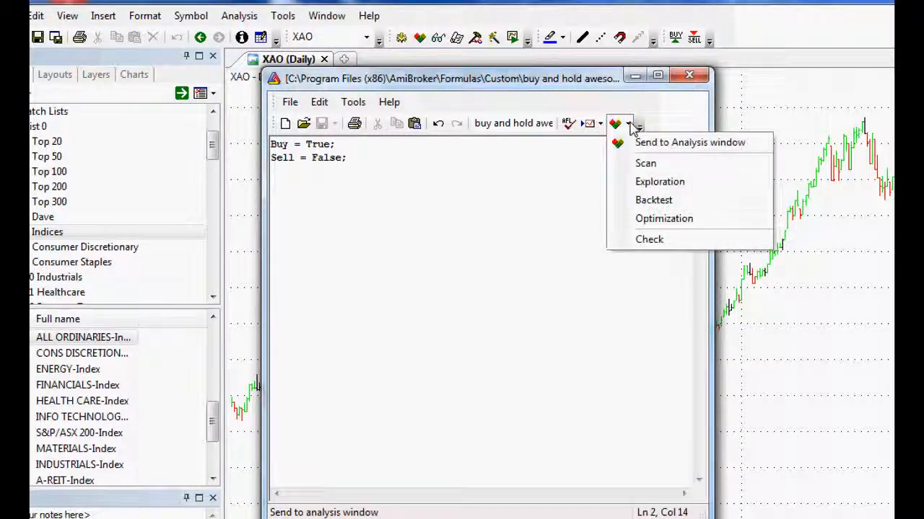
mouse_move(649, 239)
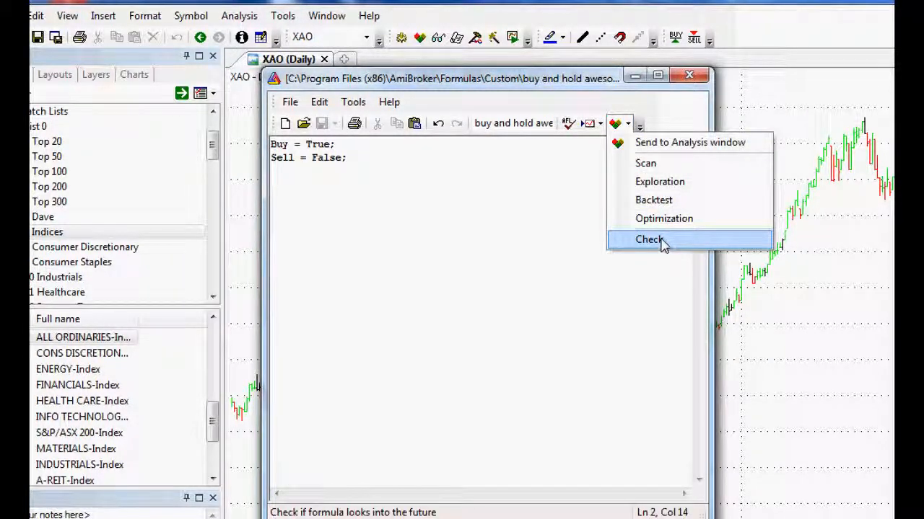
click(649, 239)
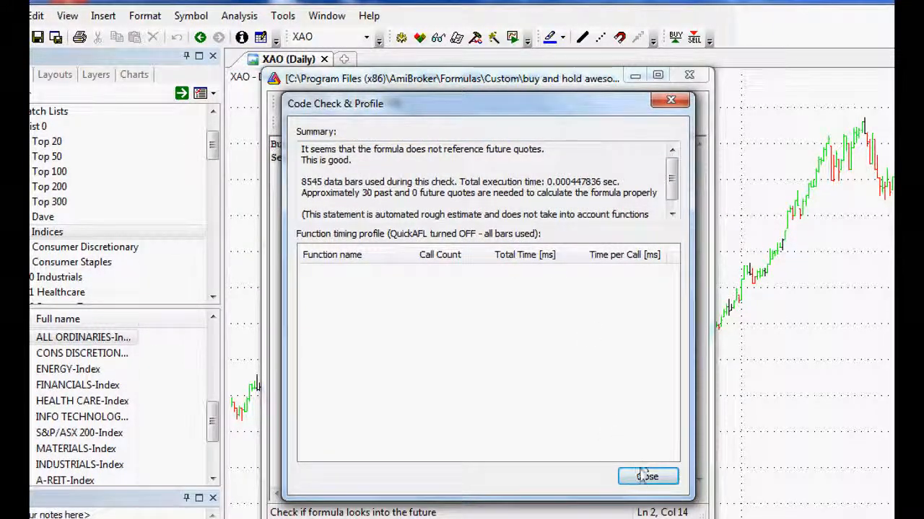
click(646, 477)
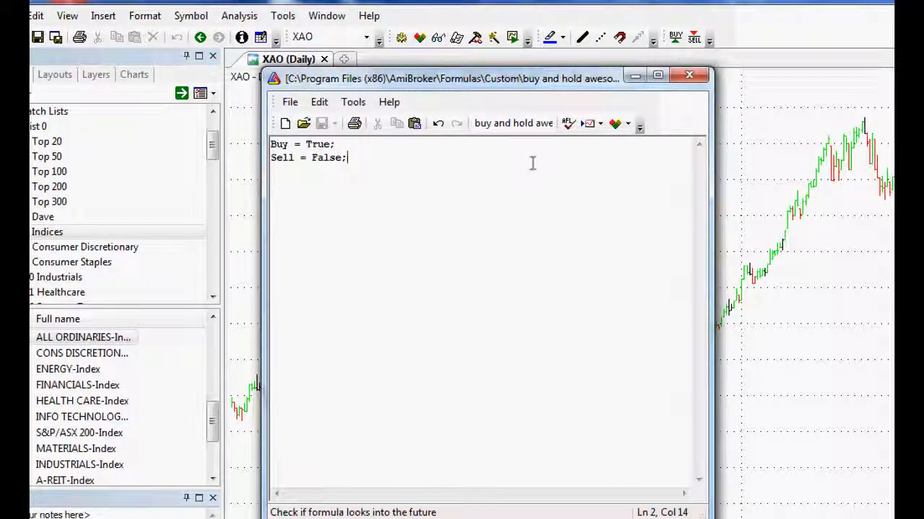
click(638, 124)
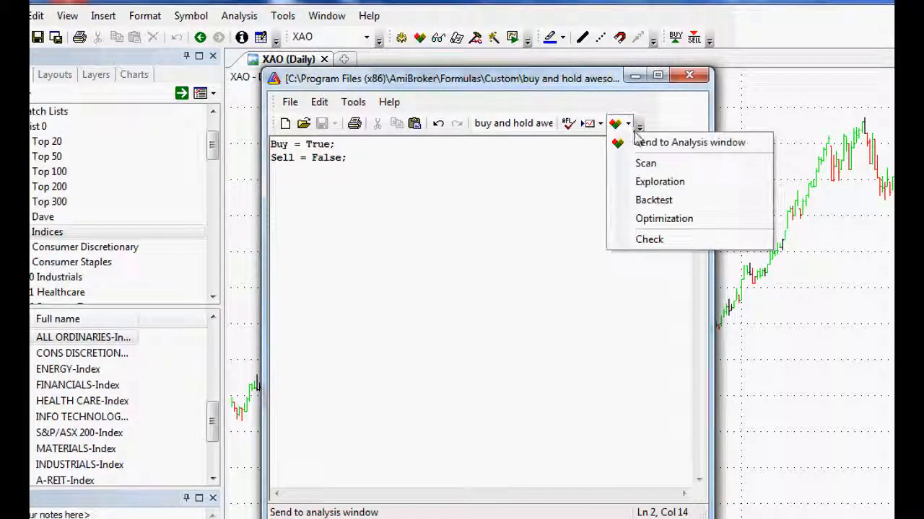
mouse_move(664, 143)
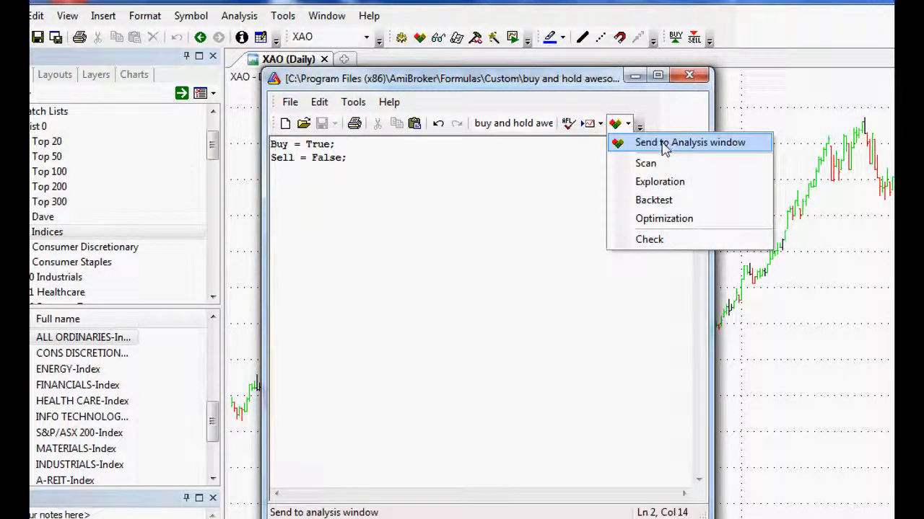
mouse_move(690, 75)
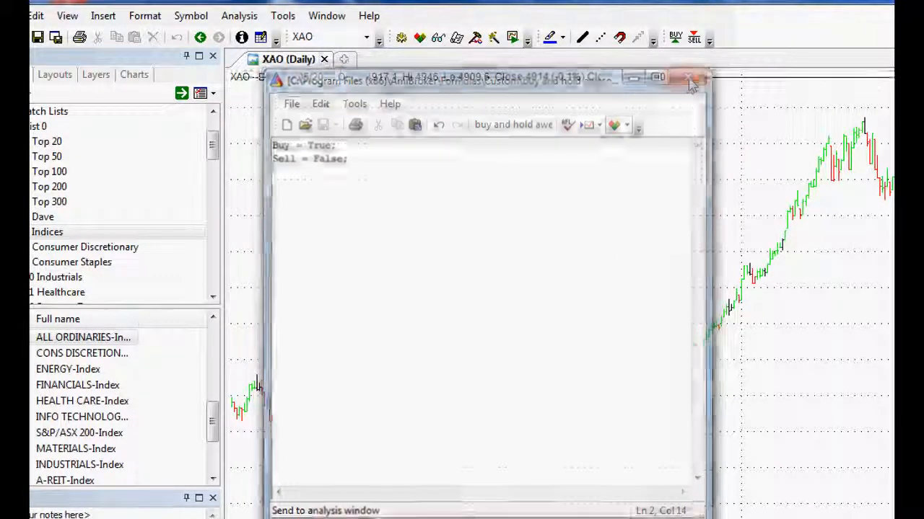
click(240, 14)
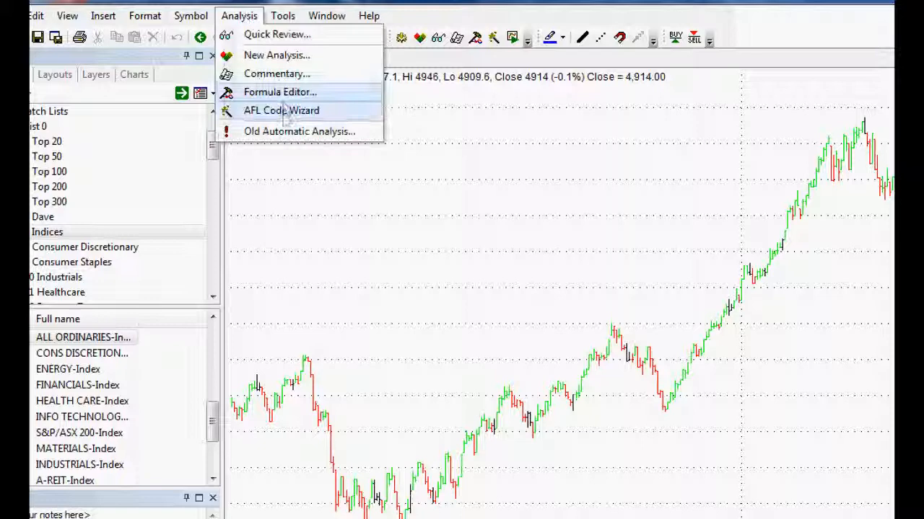
mouse_move(299, 130)
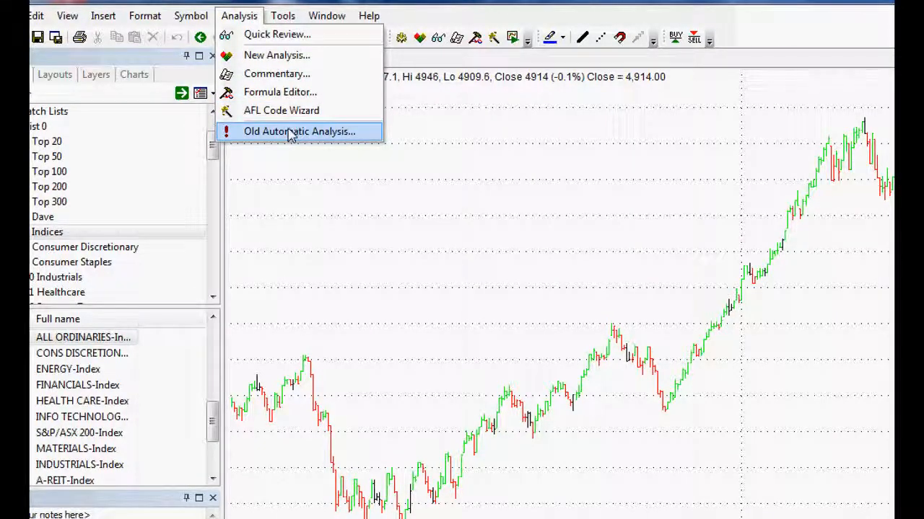
- Load 'buy and hold awesome.afl' into Old Automatic Analysis and view its code in the editor
click(300, 131)
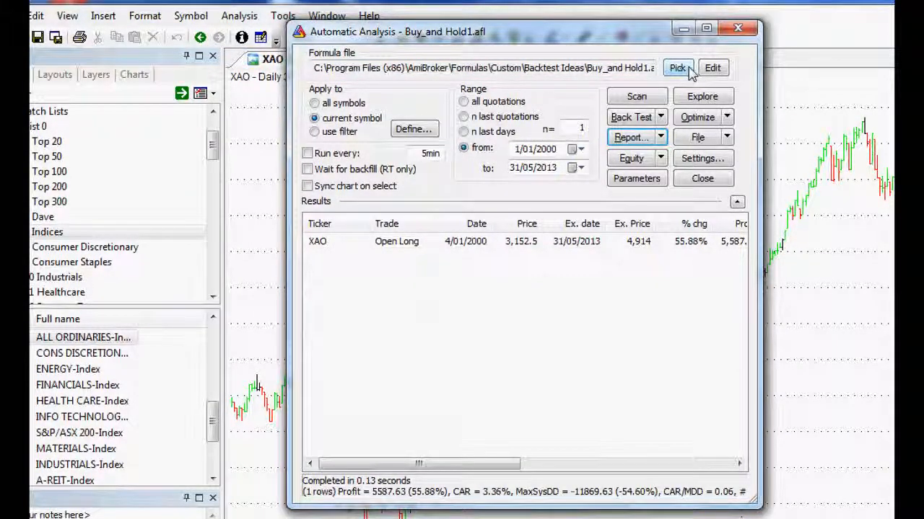
click(676, 68)
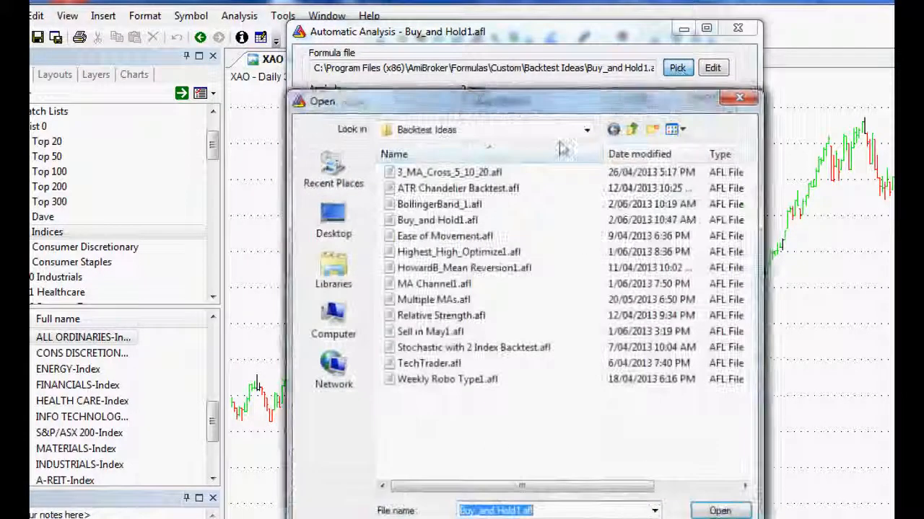
click(632, 130)
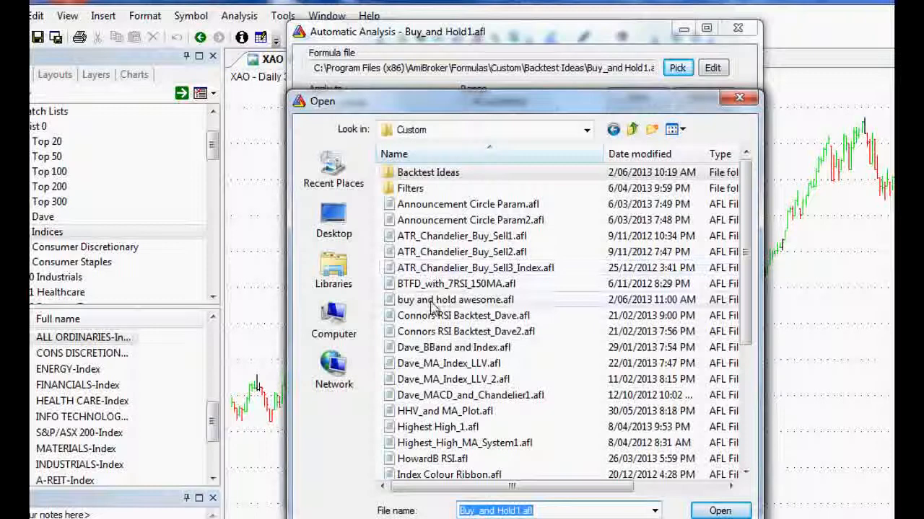
click(456, 299)
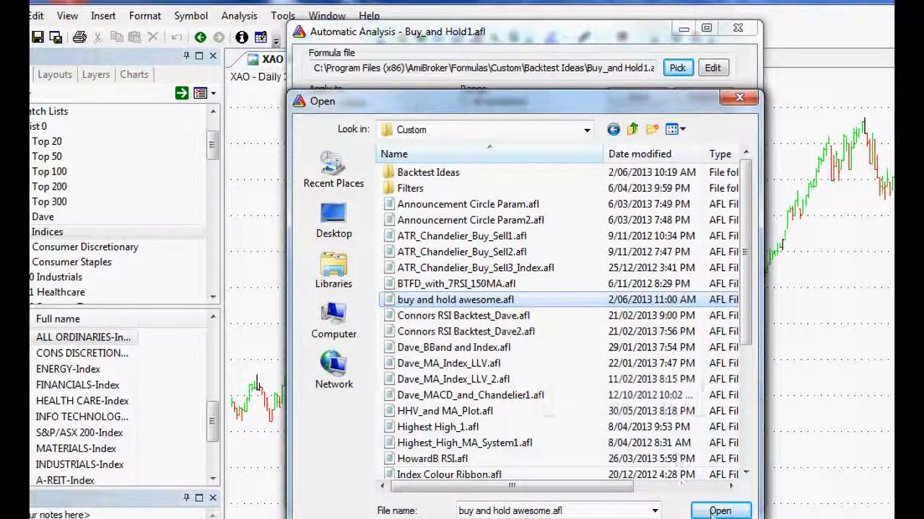
click(718, 511)
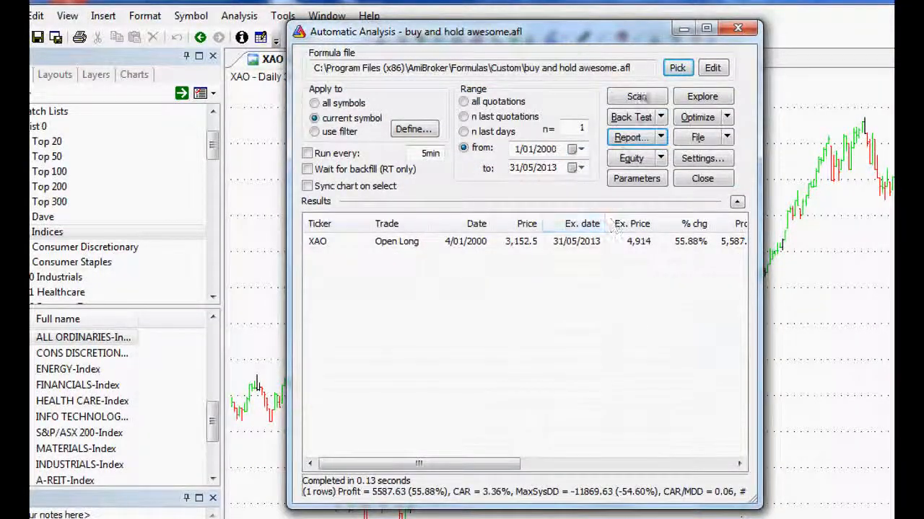
click(713, 68)
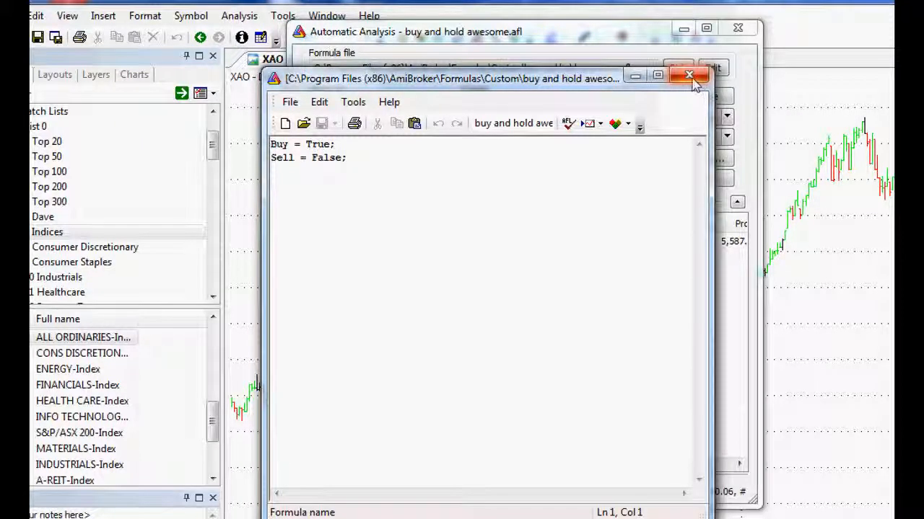
- Close the editor and bring up the backtest report showing one trade with 55.88% net profit
click(688, 75)
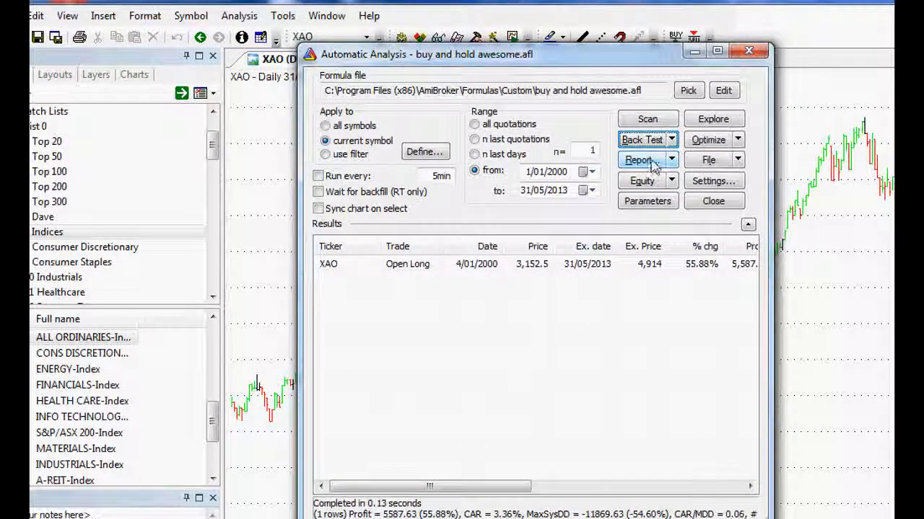
click(638, 158)
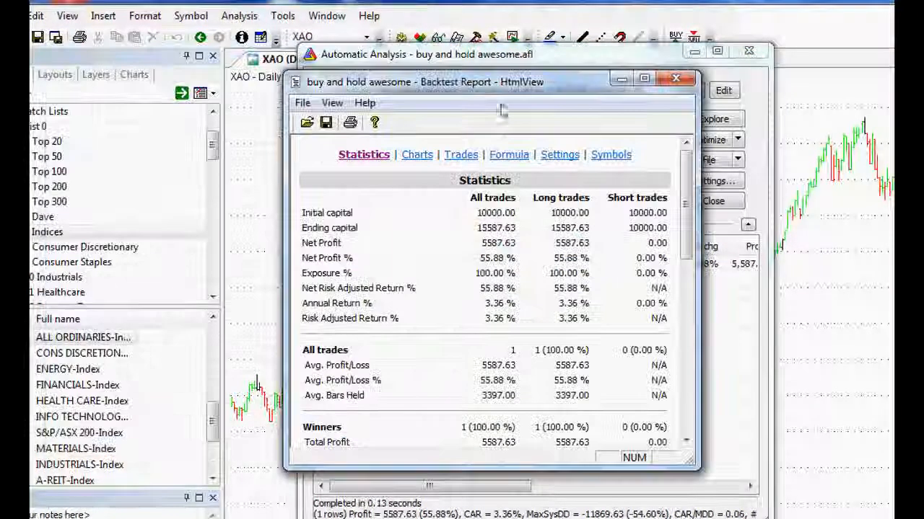
mouse_move(527, 286)
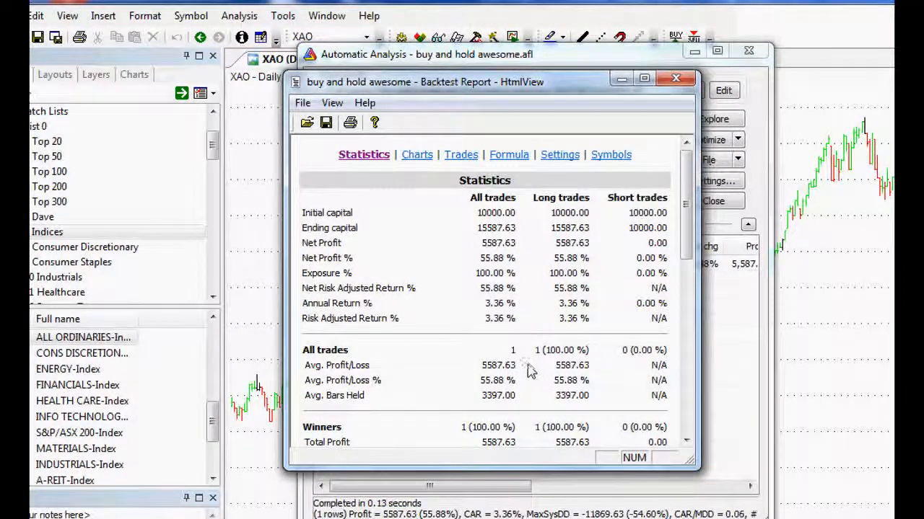
mouse_move(523, 372)
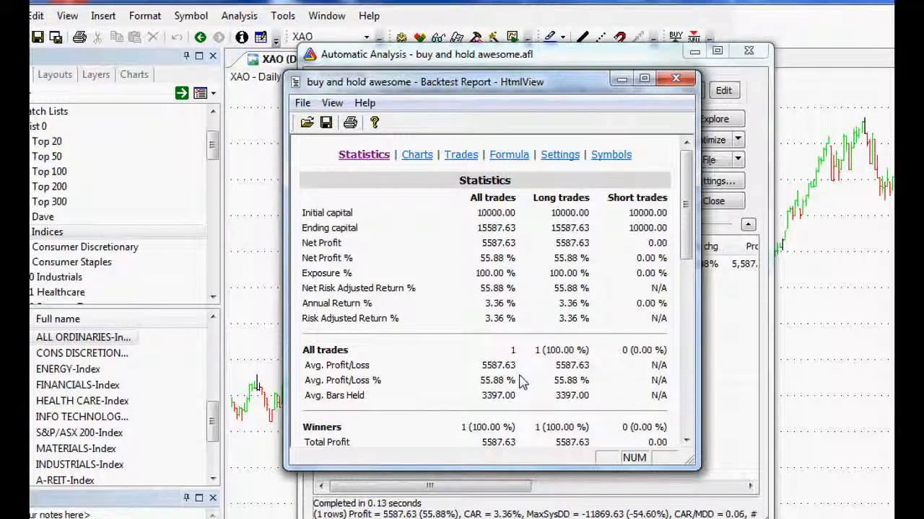
mouse_move(416, 154)
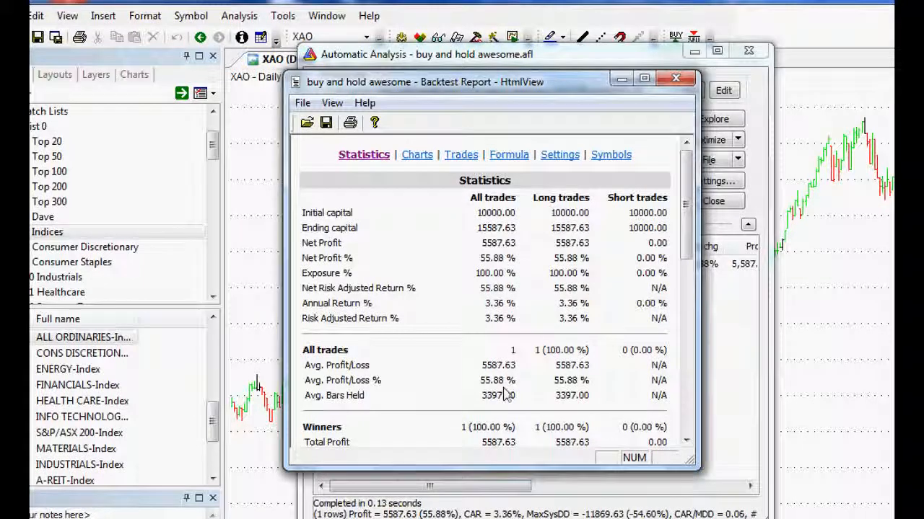
- Switch the backtest report to its Charts page with the portfolio equity curve
click(415, 154)
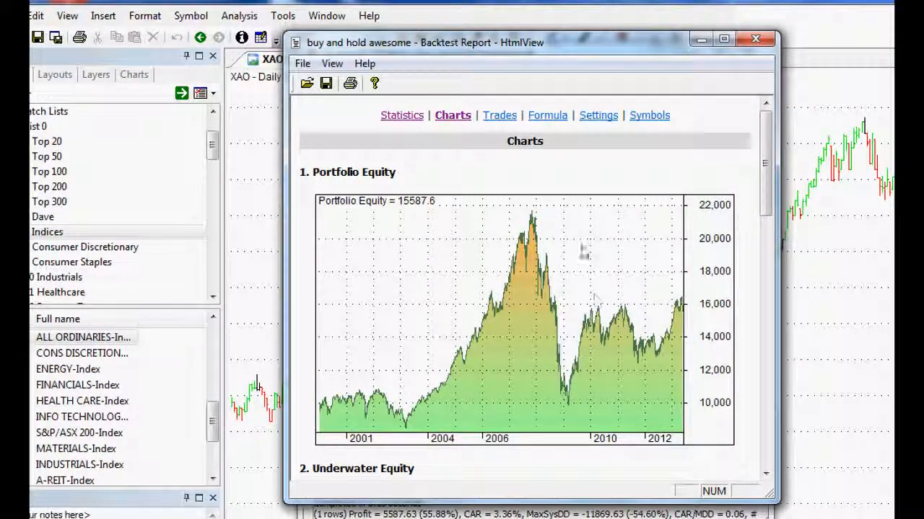
mouse_move(526, 213)
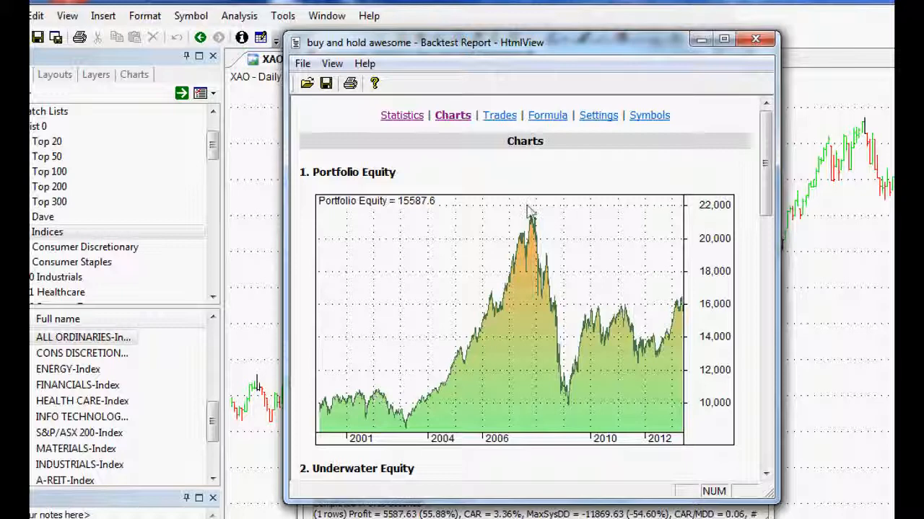
mouse_move(657, 303)
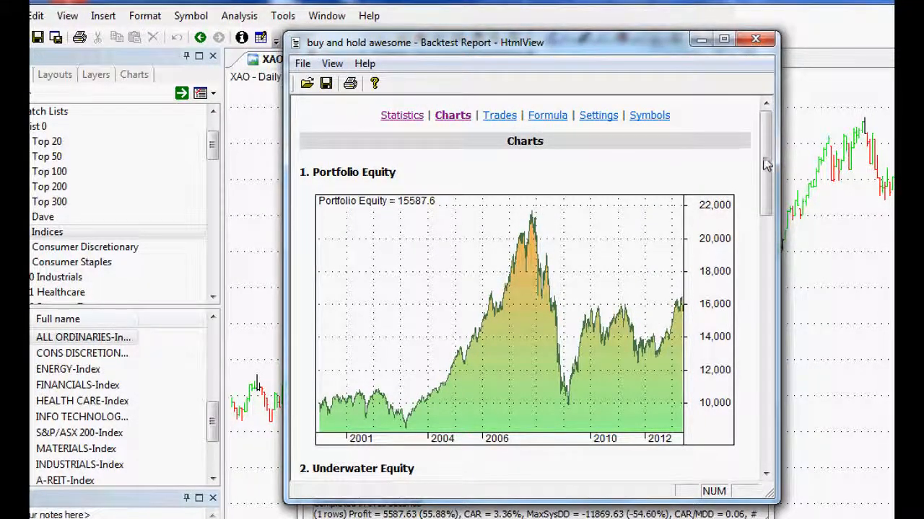
- Scroll through the underwater drawdown chart, profit table and profit distribution
scroll(down, 3)
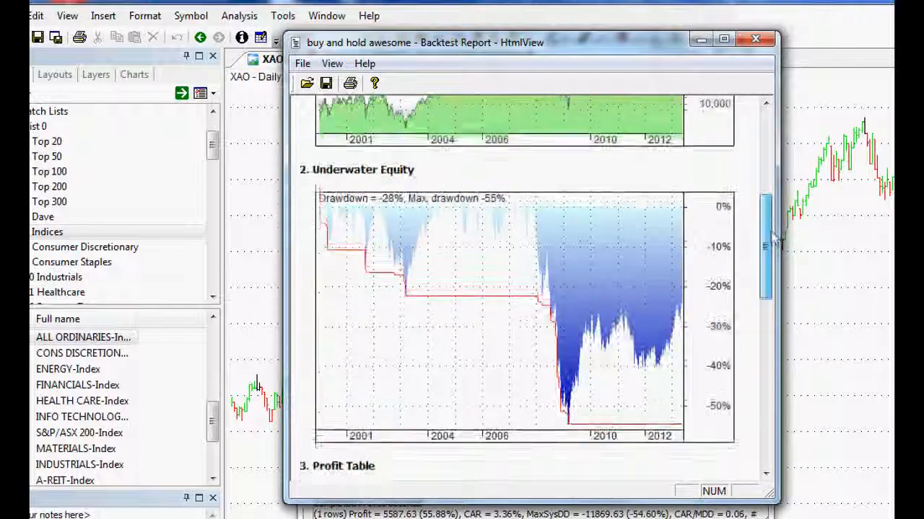
scroll(down, 3)
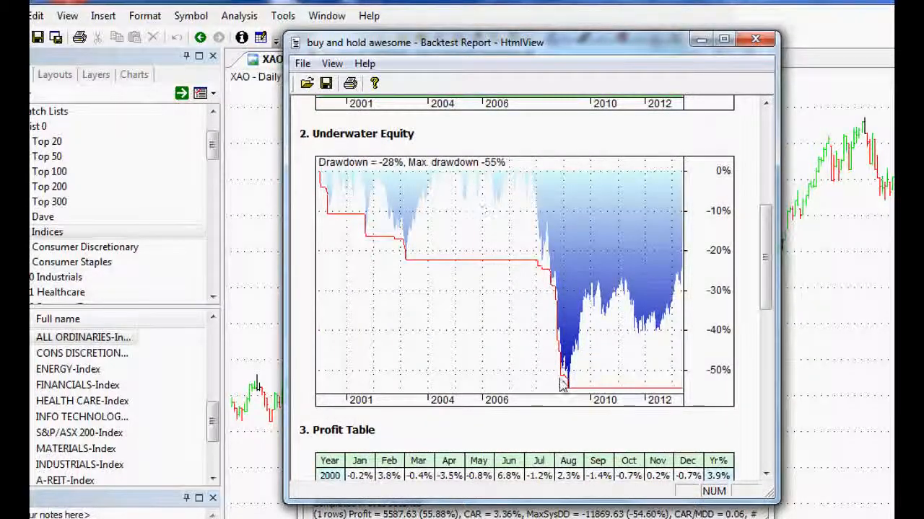
mouse_move(562, 253)
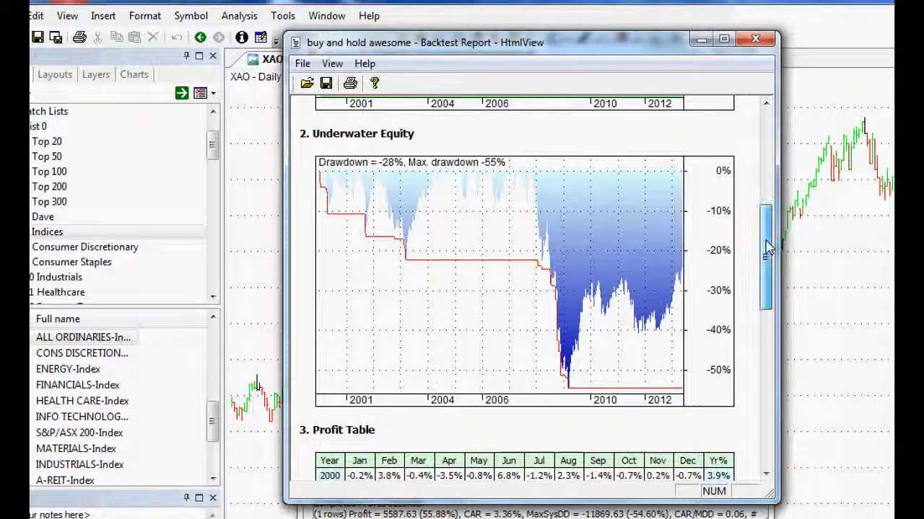
scroll(down, 3)
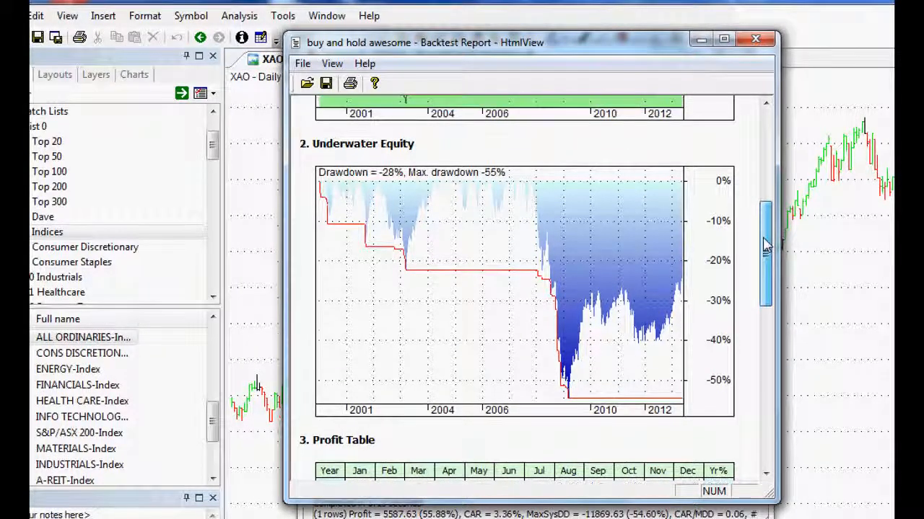
scroll(down, 3)
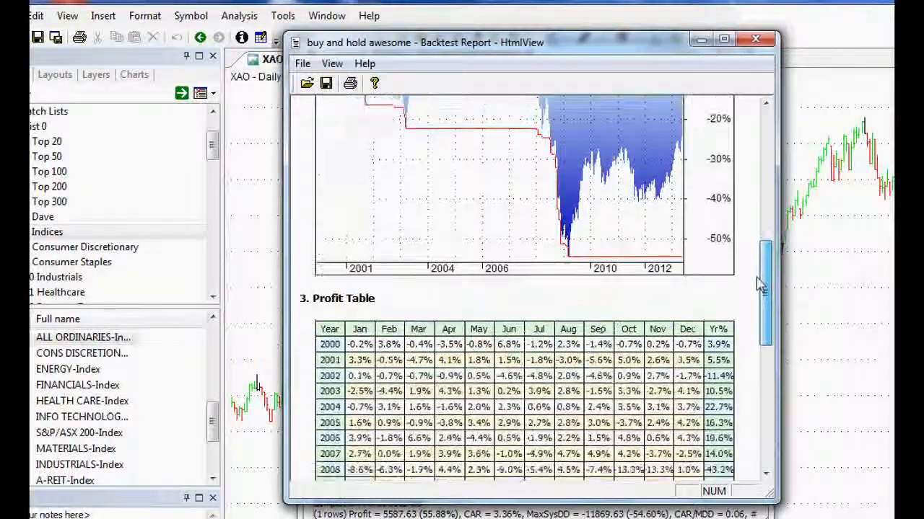
scroll(down, 3)
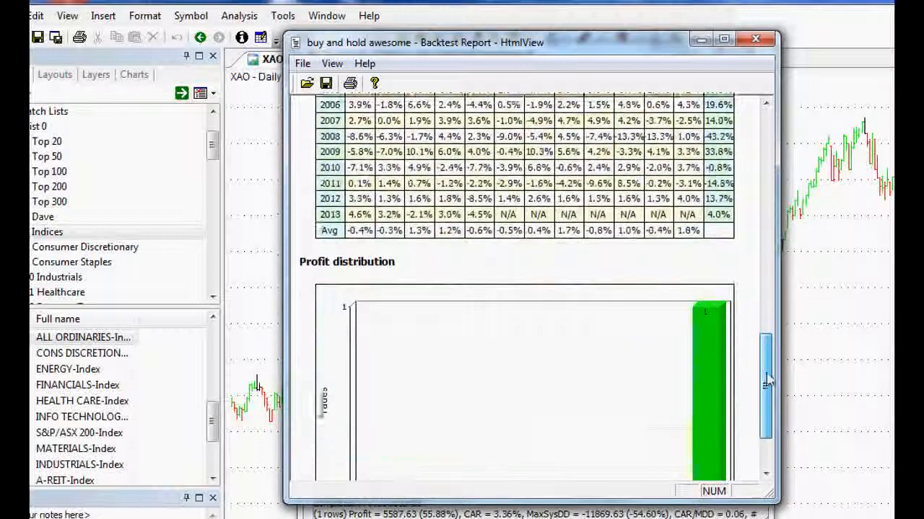
scroll(down, 3)
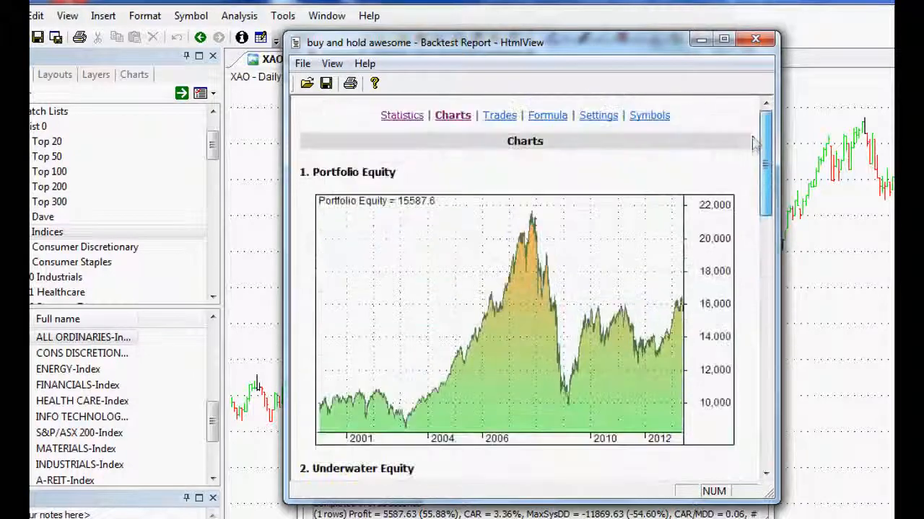
- Return the backtest report to its Statistics page
click(404, 115)
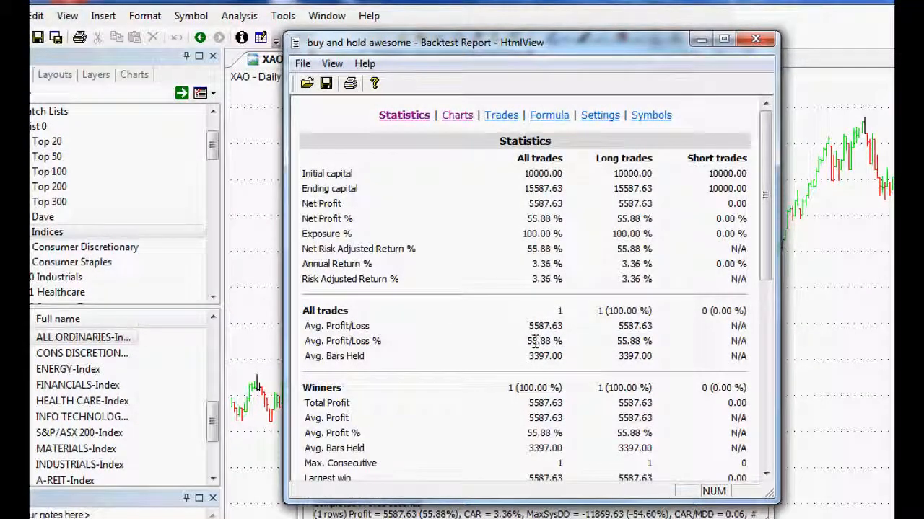
mouse_move(537, 345)
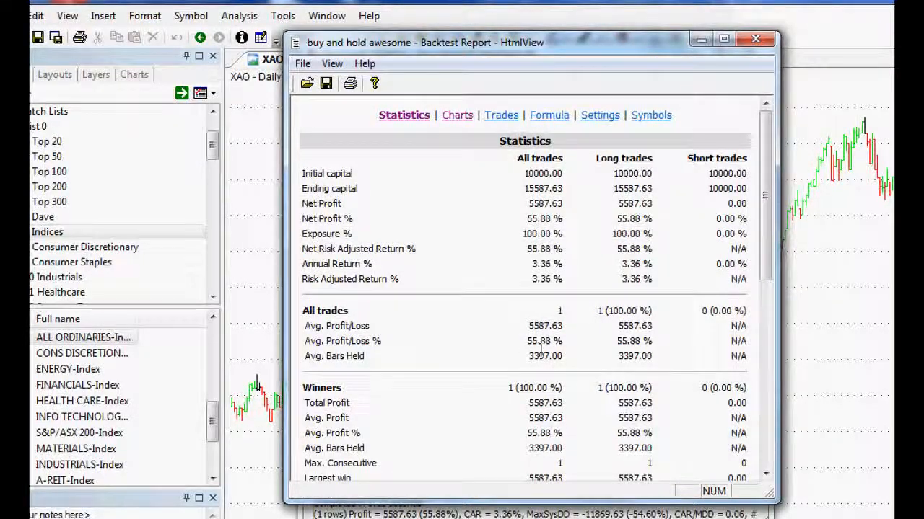
mouse_move(532, 354)
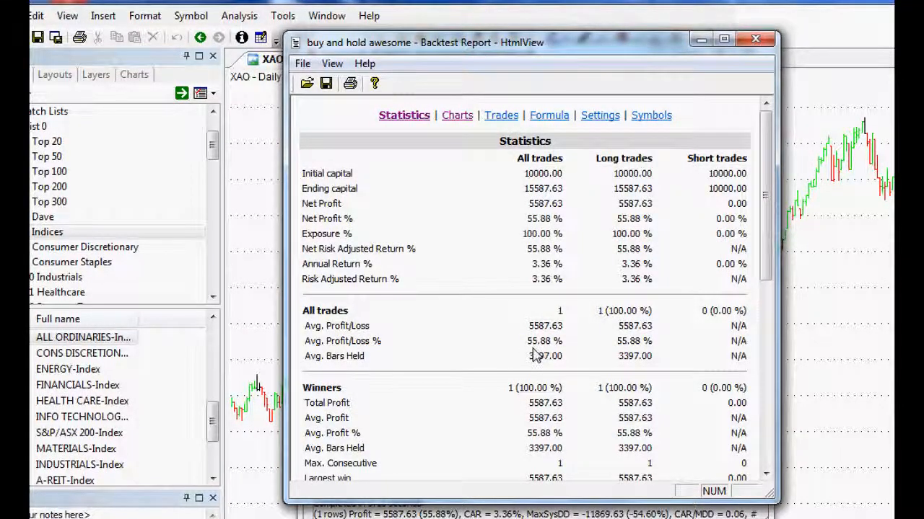
mouse_move(522, 358)
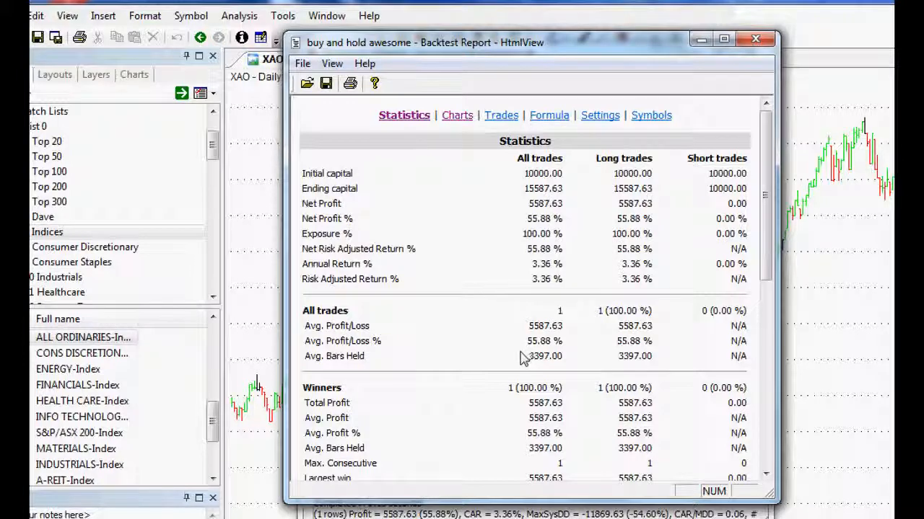
mouse_move(489, 361)
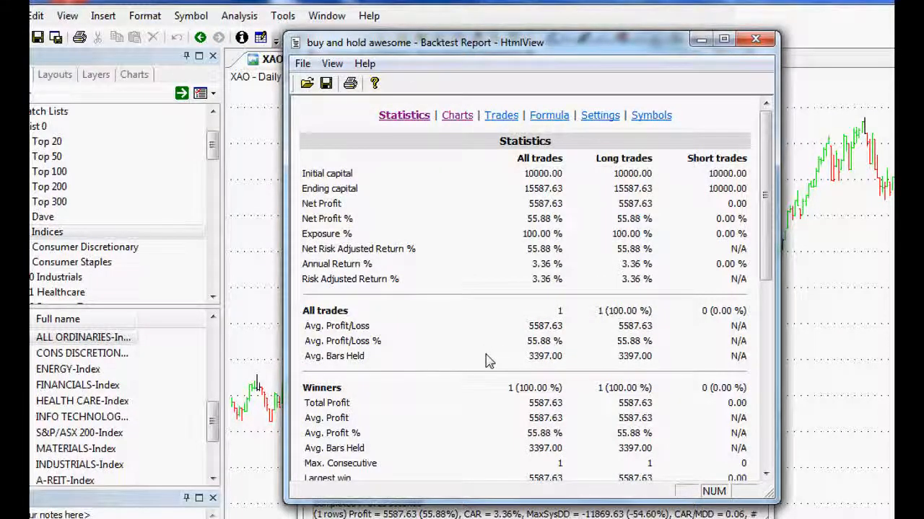